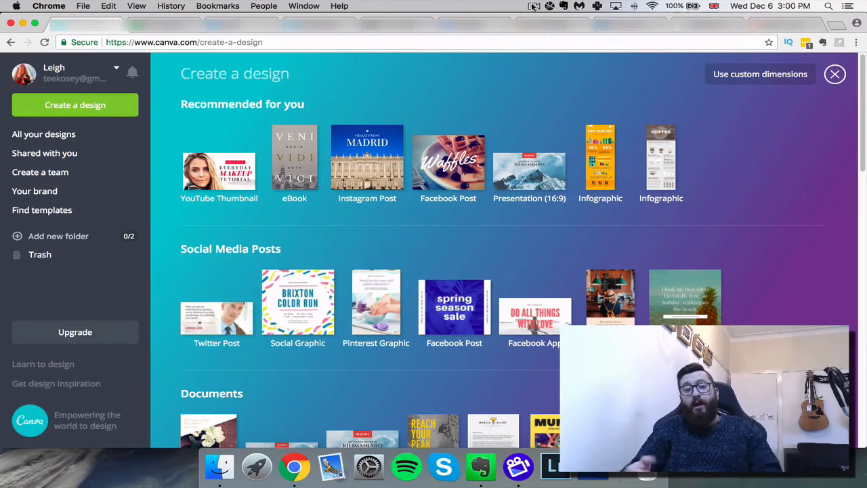
{"action": "mouse_move", "coordinate": [448, 157]}
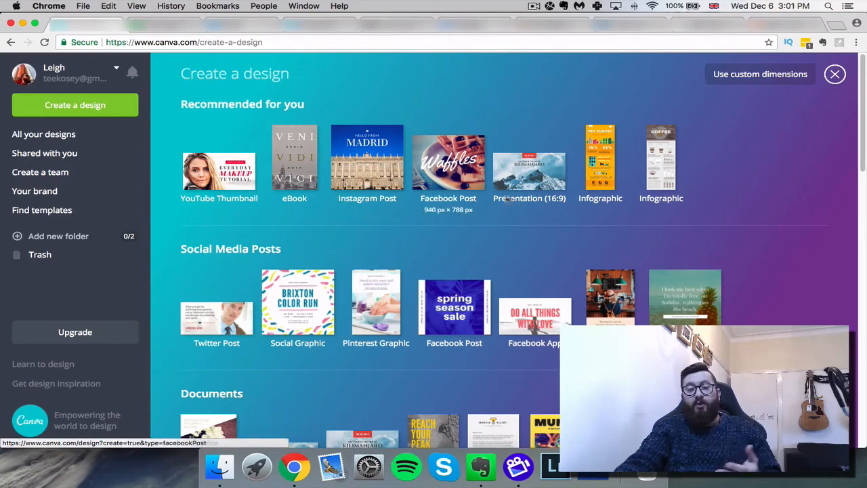
Step: Scroll the Canva design picker past Social Media Posts to the Documents templates
{"action": "scroll", "scroll_direction": "down", "scroll_amount": 3}
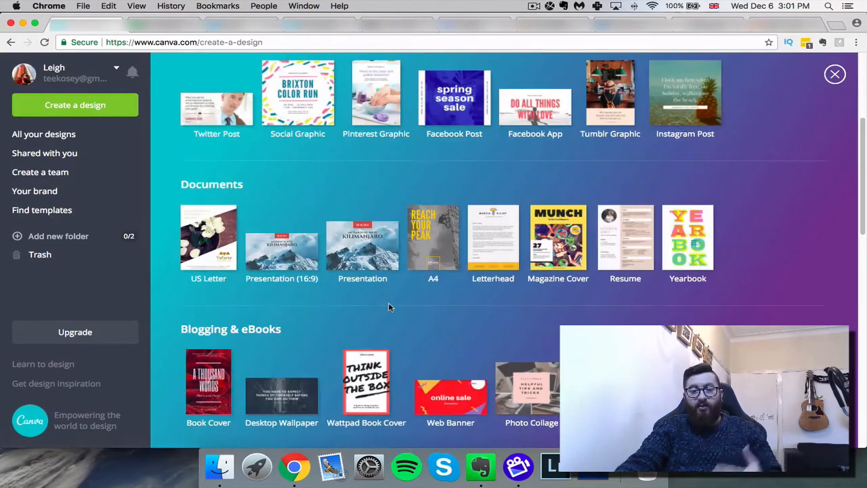
{"action": "mouse_move", "coordinate": [208, 237]}
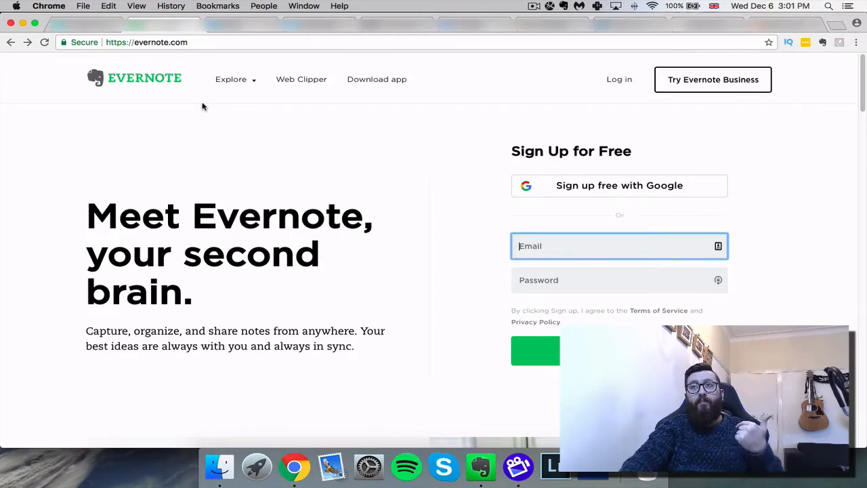
{"action": "mouse_move", "coordinate": [192, 117]}
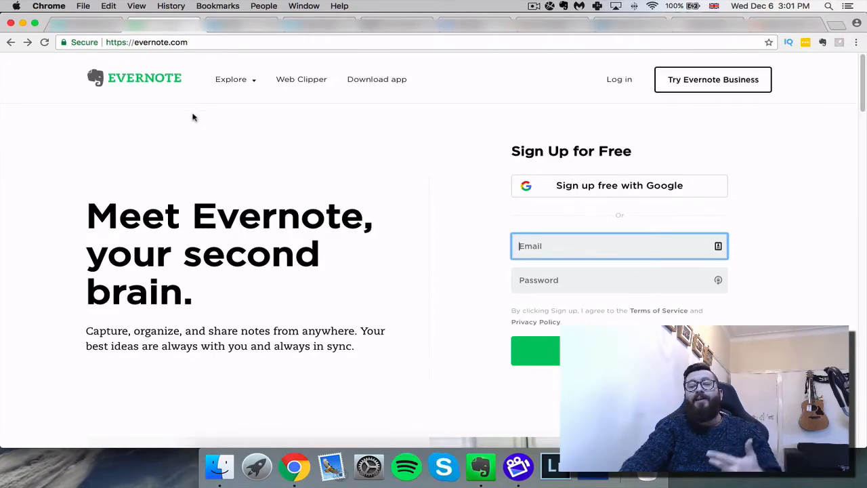
{"action": "mouse_move", "coordinate": [192, 106]}
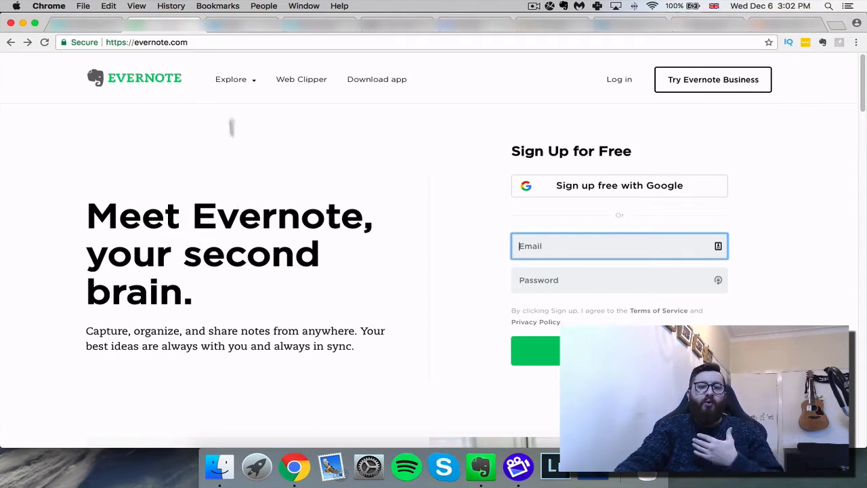
{"action": "right_click", "coordinate": [230, 251]}
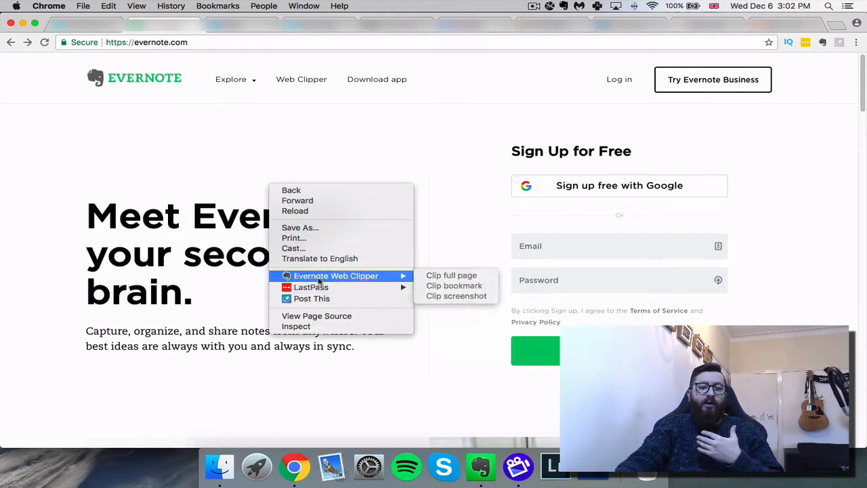
{"action": "mouse_move", "coordinate": [451, 274]}
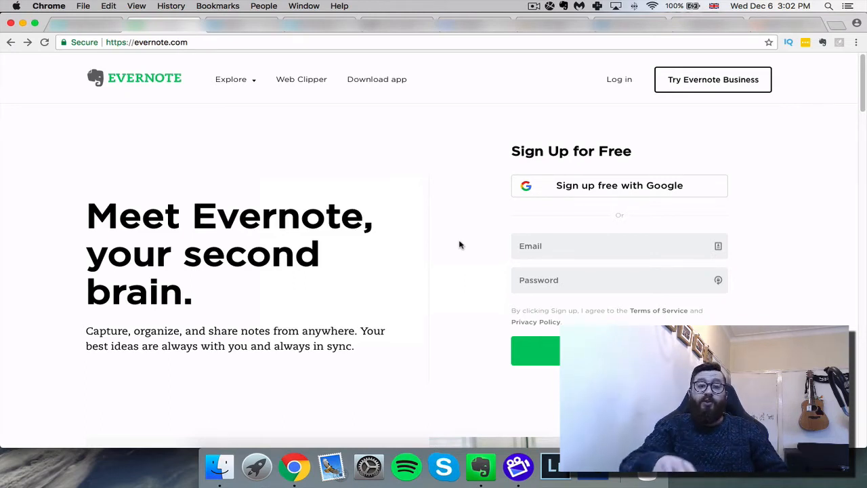
{"action": "mouse_move", "coordinate": [480, 466]}
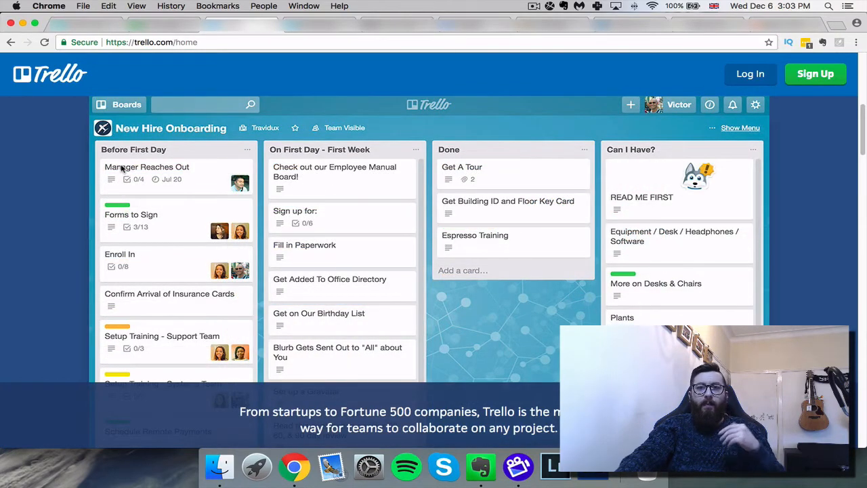
{"action": "mouse_move", "coordinate": [152, 265]}
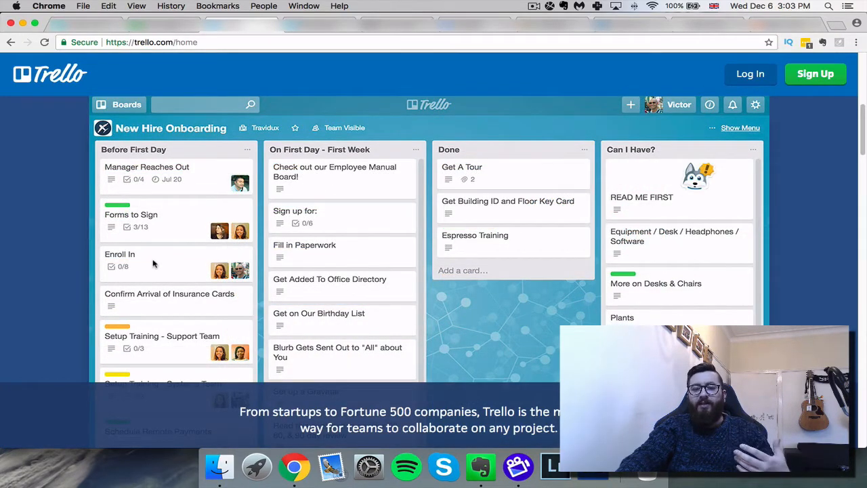
{"action": "mouse_move", "coordinate": [59, 256]}
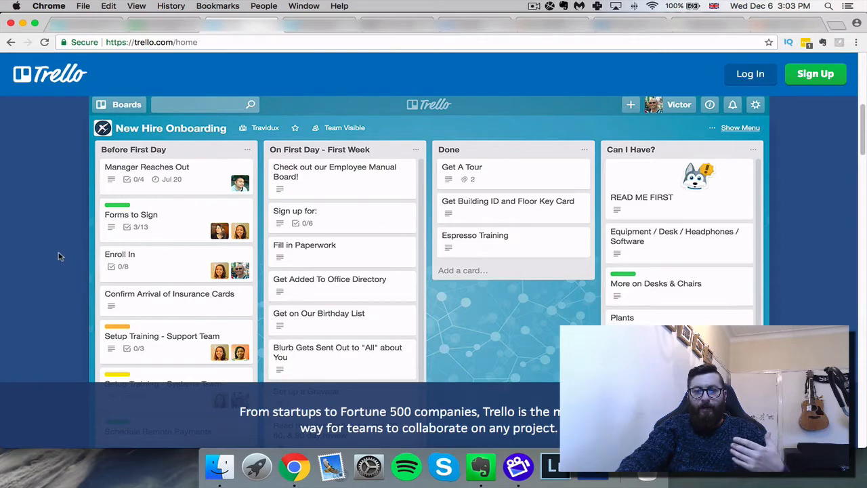
{"action": "mouse_move", "coordinate": [48, 257]}
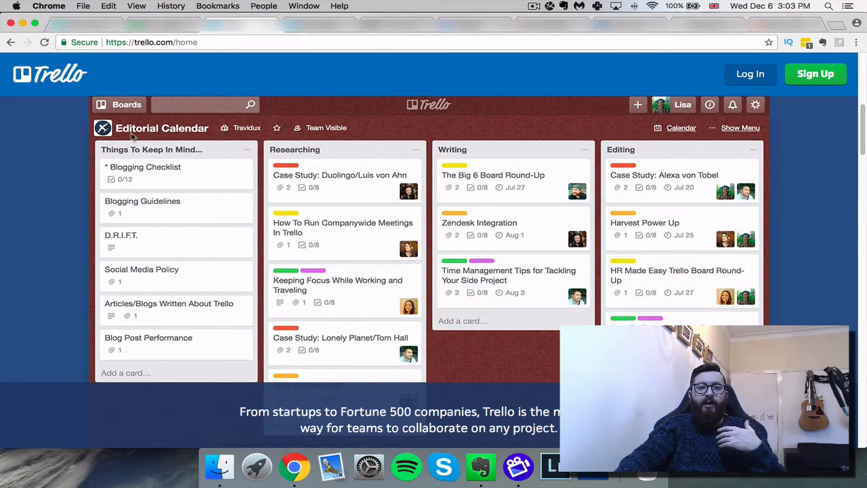
{"action": "mouse_move", "coordinate": [252, 144]}
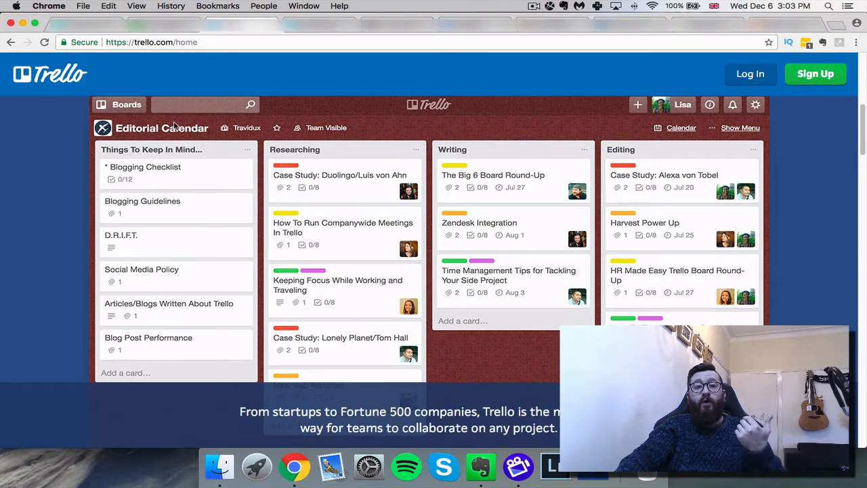
{"action": "mouse_move", "coordinate": [121, 130]}
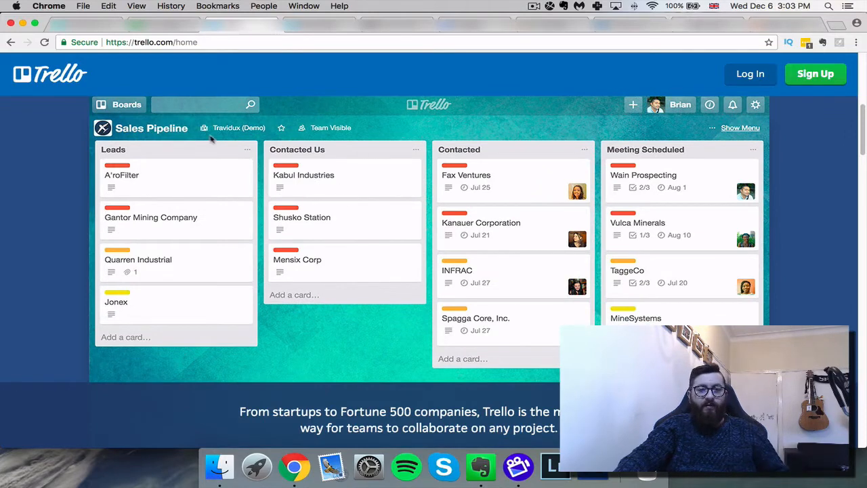
{"action": "mouse_move", "coordinate": [187, 152]}
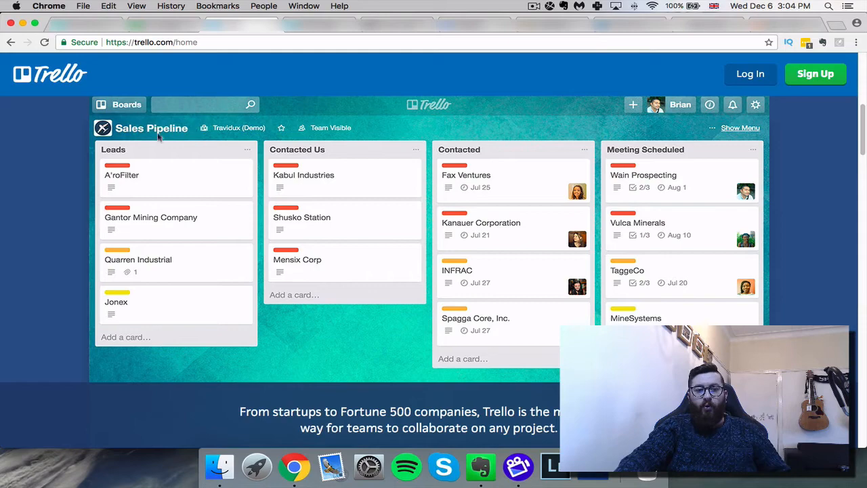
{"action": "mouse_move", "coordinate": [339, 294]}
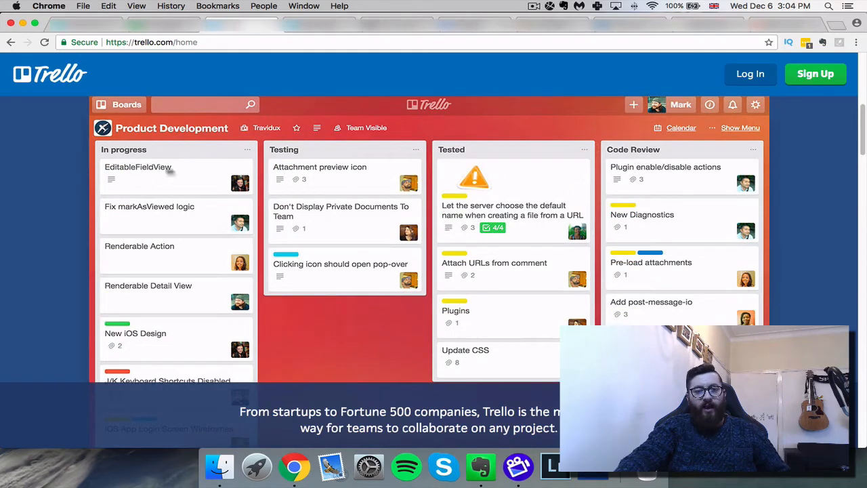
{"action": "mouse_move", "coordinate": [147, 309]}
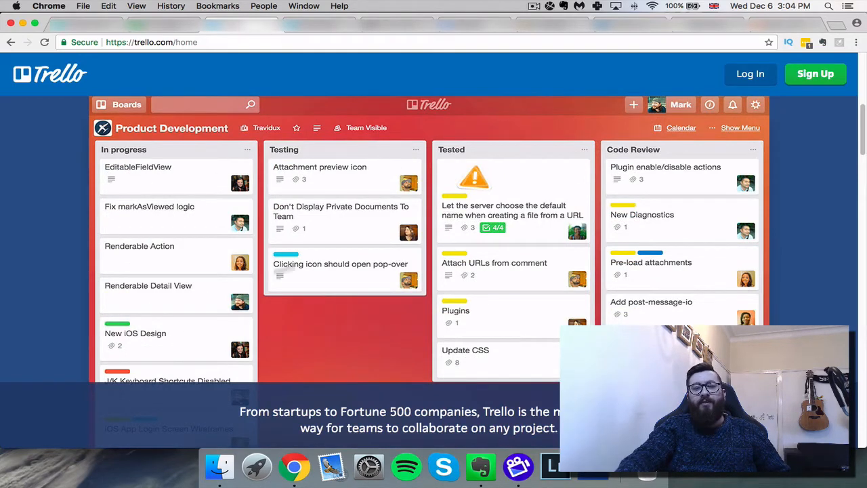
{"action": "mouse_move", "coordinate": [314, 180]}
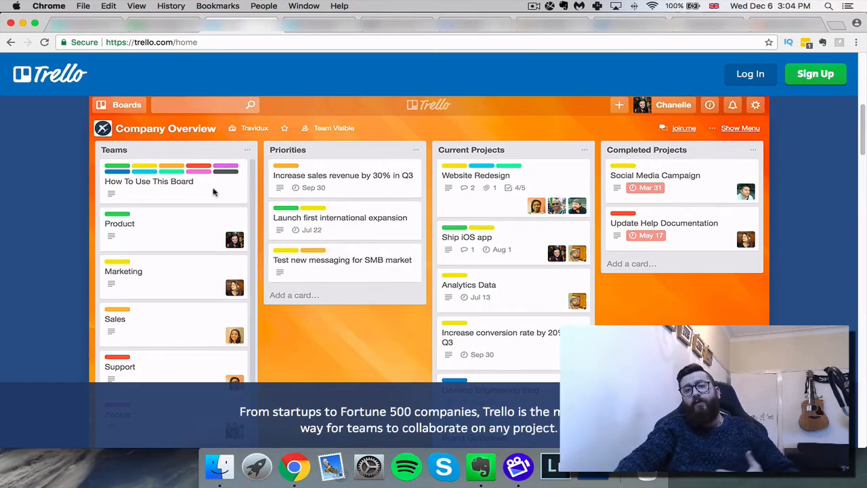
{"action": "mouse_move", "coordinate": [161, 165]}
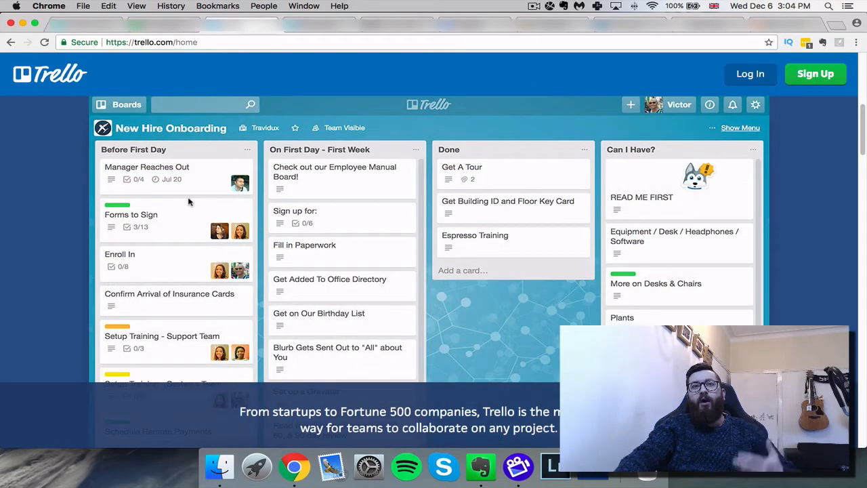
{"action": "mouse_move", "coordinate": [179, 220]}
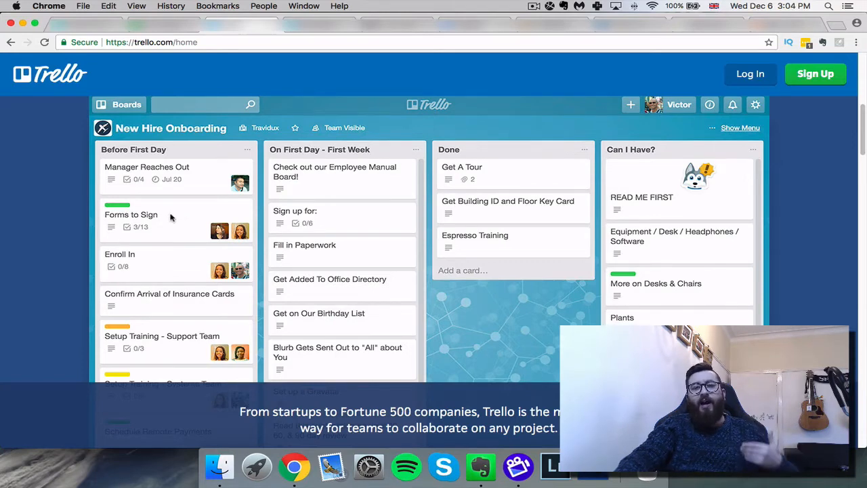
{"action": "mouse_move", "coordinate": [210, 209]}
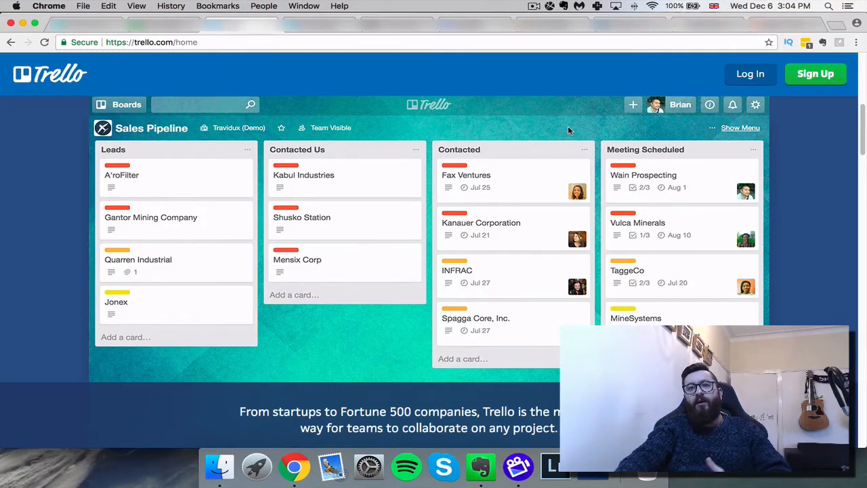
{"action": "mouse_move", "coordinate": [203, 165]}
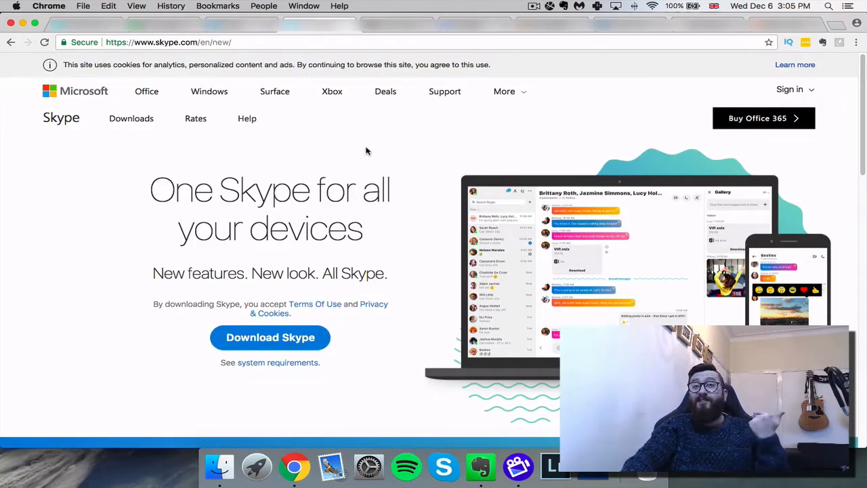
{"action": "mouse_move", "coordinate": [454, 160]}
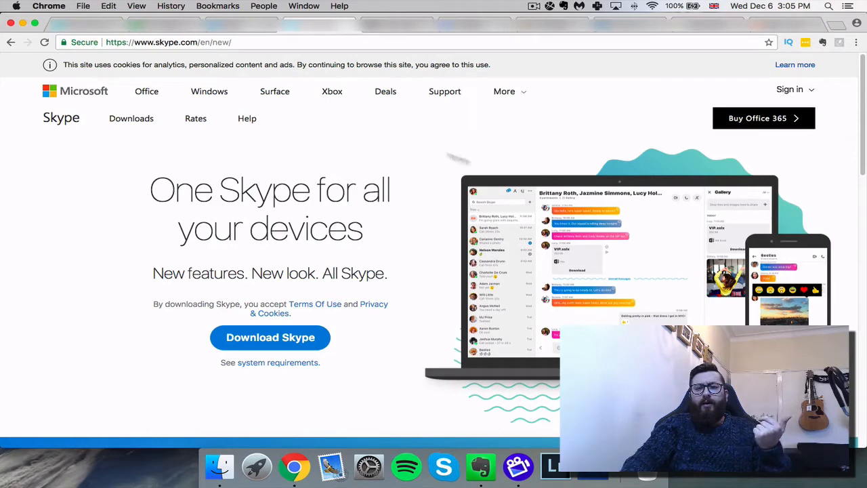
{"action": "mouse_move", "coordinate": [341, 147]}
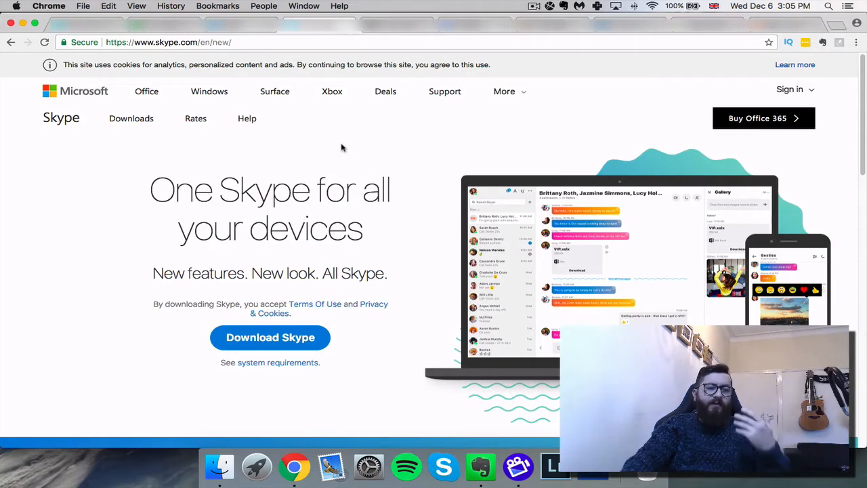
{"action": "mouse_move", "coordinate": [339, 134]}
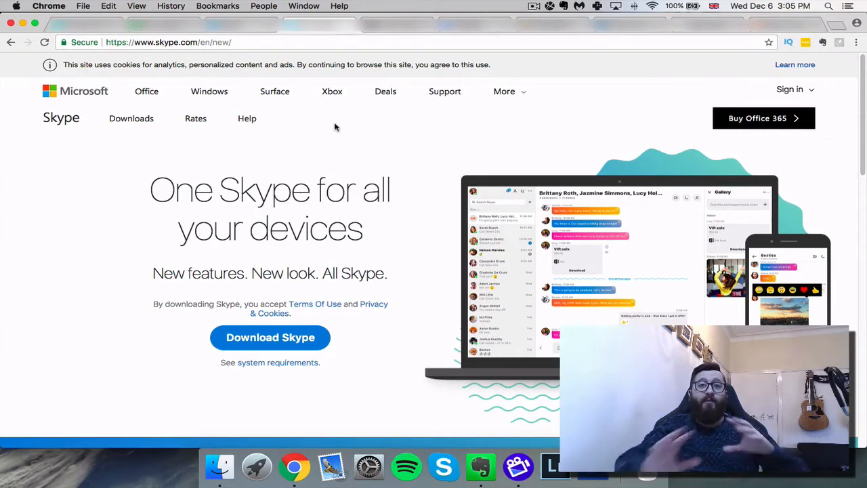
{"action": "mouse_move", "coordinate": [338, 130]}
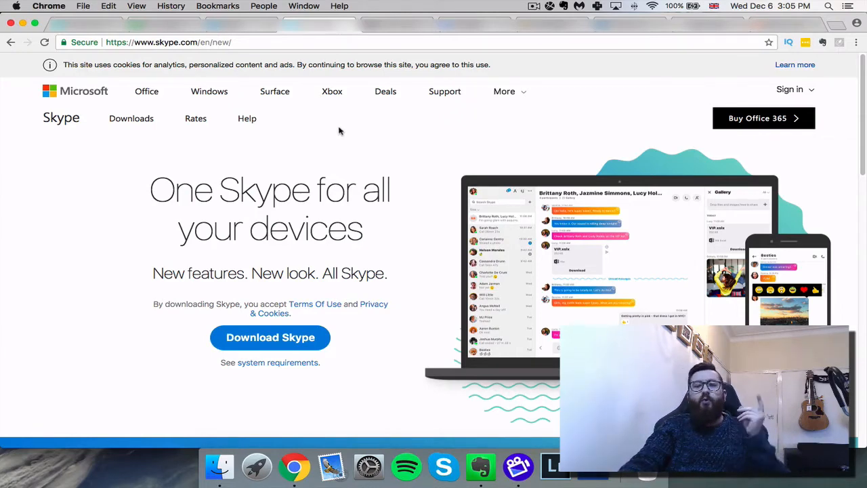
{"action": "mouse_move", "coordinate": [482, 296]}
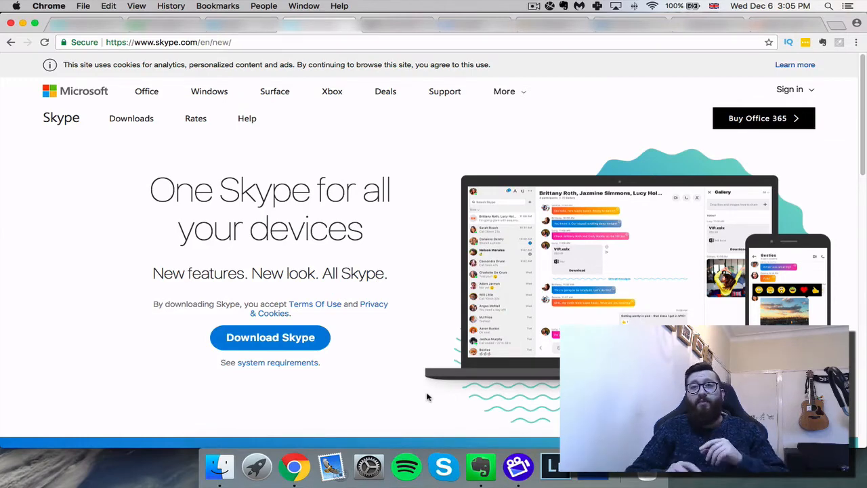
{"action": "mouse_move", "coordinate": [436, 393]}
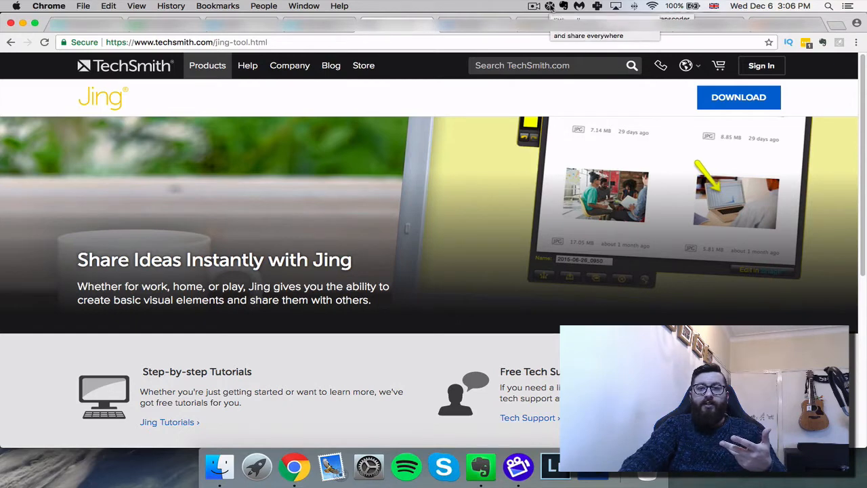
Step: Bring up the Jing product page at techsmith.com/jing-tool.html
{"action": "left_click", "coordinate": [550, 6]}
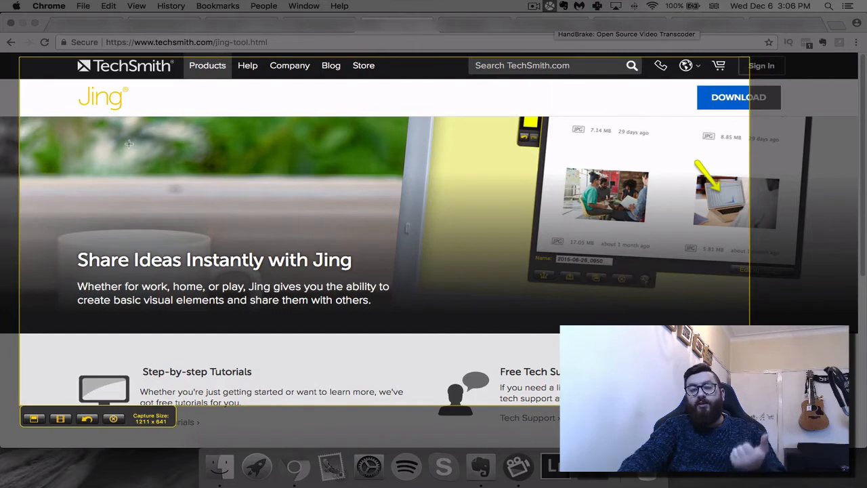
{"action": "mouse_move", "coordinate": [127, 146]}
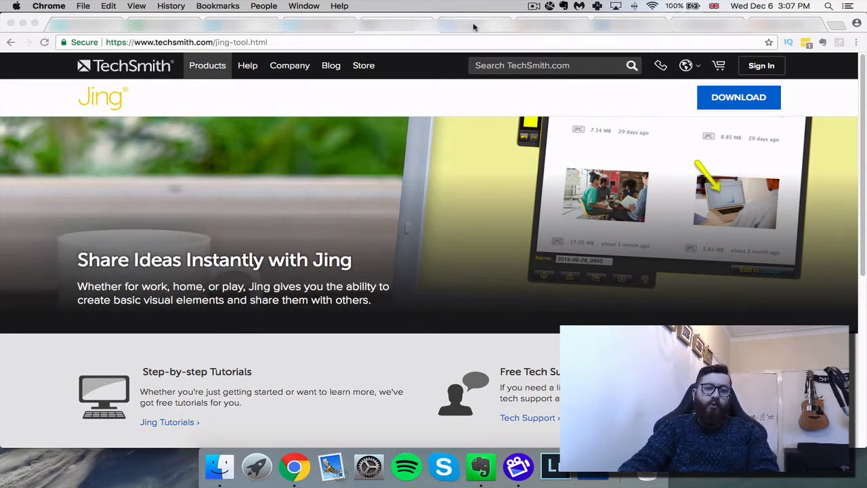
Step: Show the Dropbox homepage with its 'Put your creative energy to work' sign-up form
{"action": "left_click", "coordinate": [474, 26]}
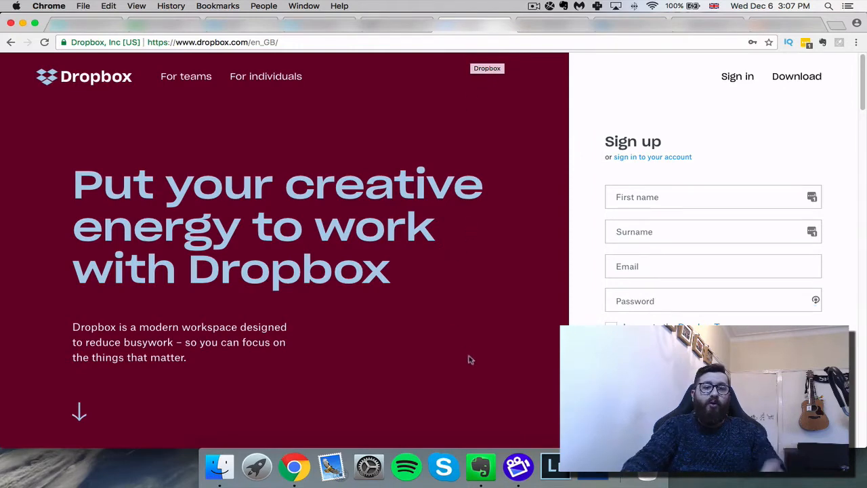
{"action": "mouse_move", "coordinate": [446, 353]}
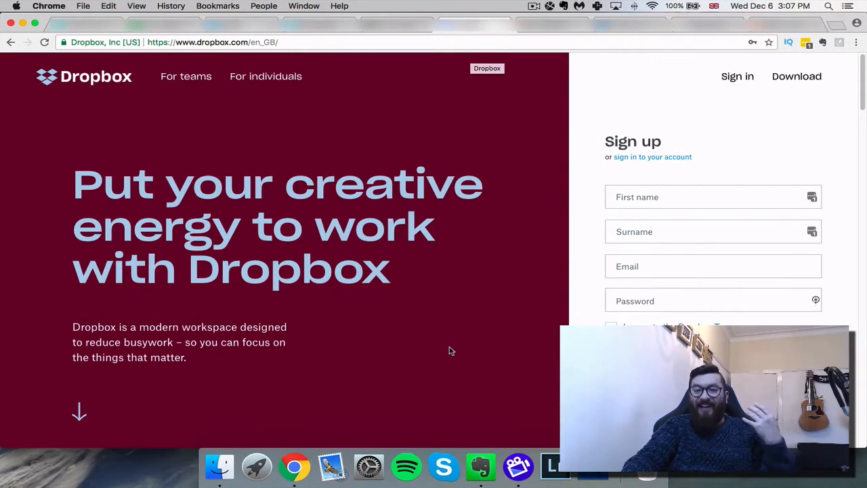
{"action": "mouse_move", "coordinate": [440, 350]}
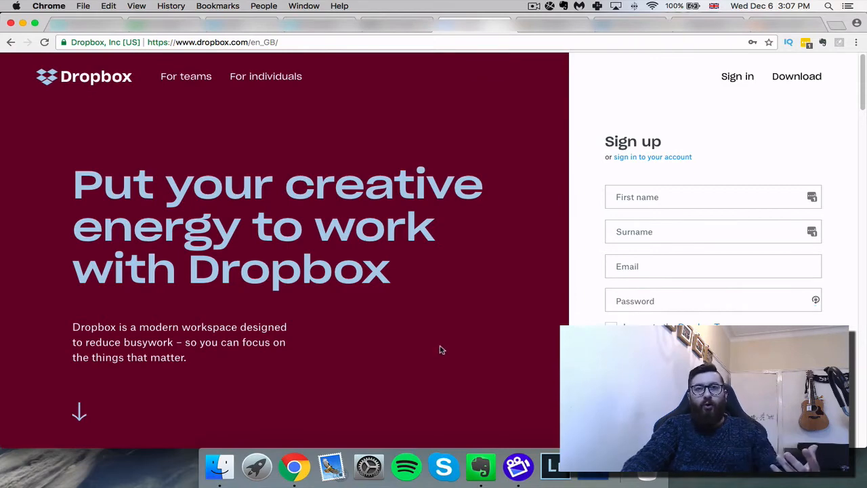
{"action": "mouse_move", "coordinate": [437, 349]}
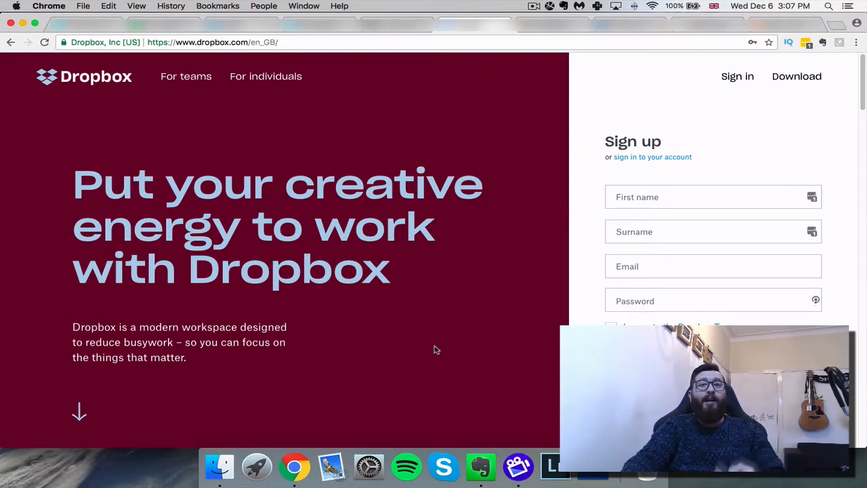
{"action": "mouse_move", "coordinate": [432, 349]}
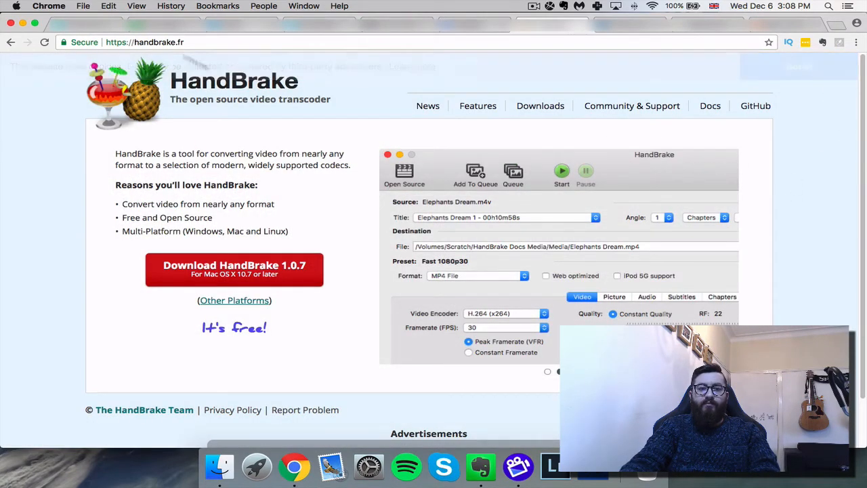
Step: Cycle the HandBrake screenshot slideshow through the main window and presets list
{"action": "left_click", "coordinate": [537, 170]}
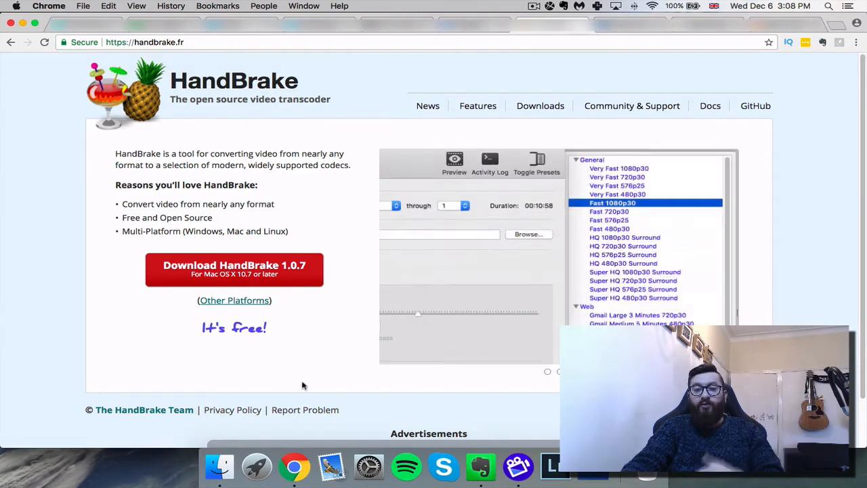
{"action": "mouse_move", "coordinate": [318, 363]}
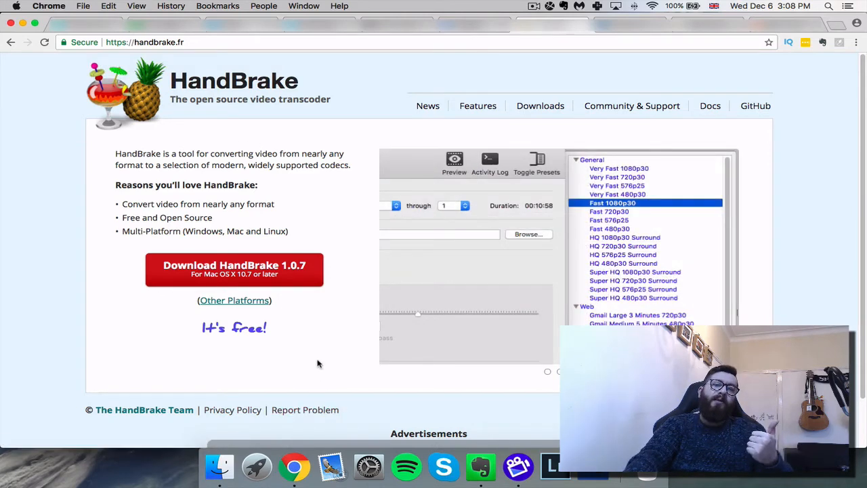
{"action": "mouse_move", "coordinate": [307, 367]}
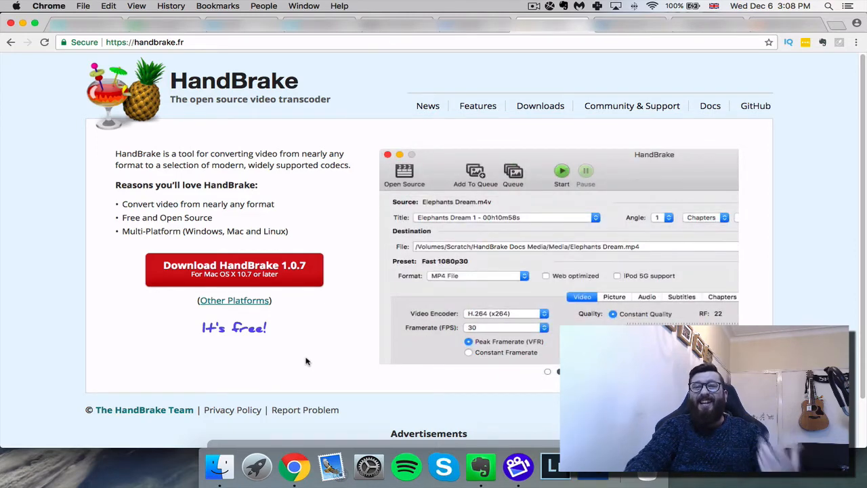
{"action": "left_click", "coordinate": [536, 170]}
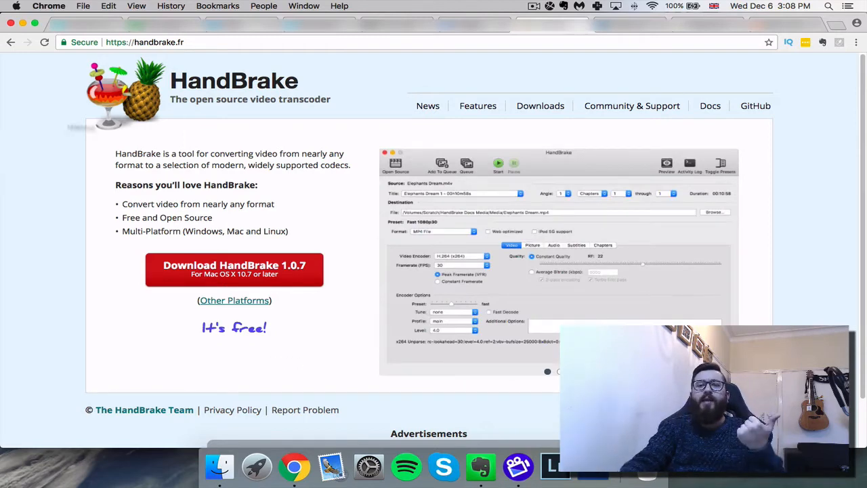
{"action": "mouse_move", "coordinate": [366, 206]}
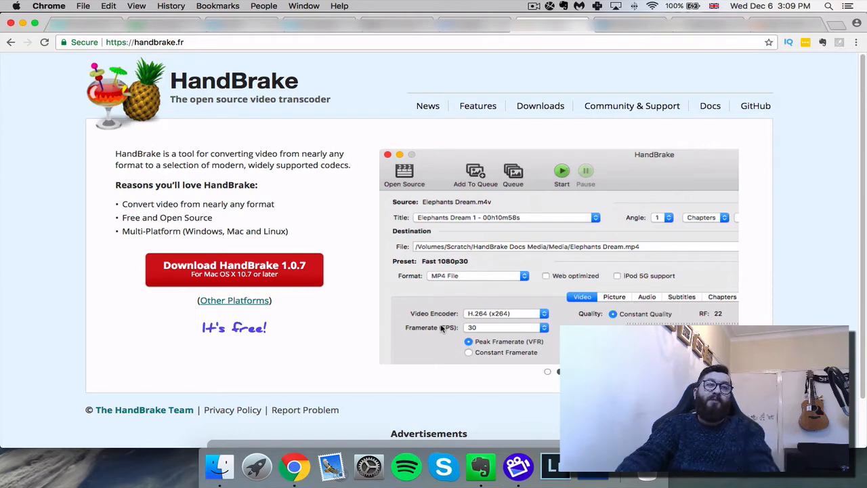
{"action": "left_click", "coordinate": [536, 162]}
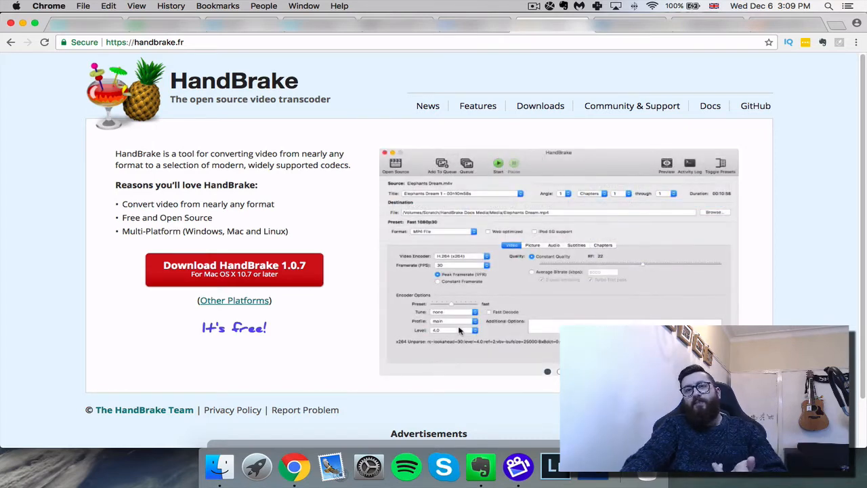
{"action": "mouse_move", "coordinate": [625, 84]}
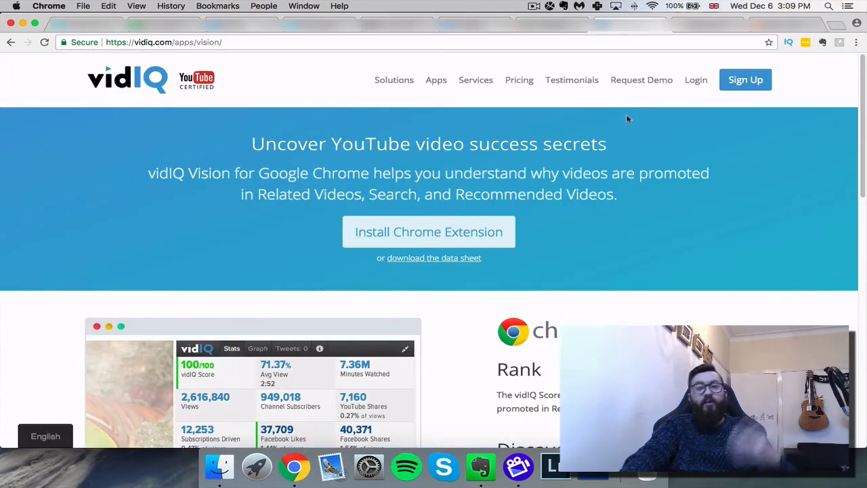
{"action": "mouse_move", "coordinate": [635, 310]}
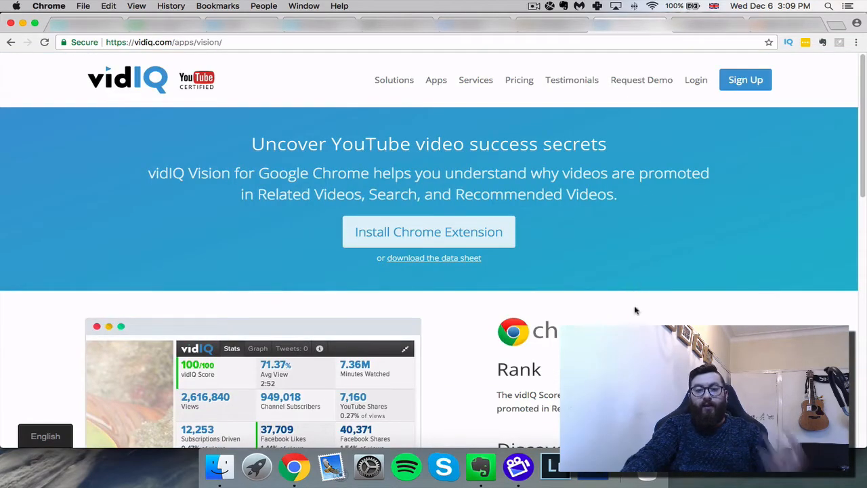
Step: Scroll the vidIQ Vision page to the stats screenshot and Rank, Discover, Optimize features
{"action": "scroll", "scroll_direction": "down", "scroll_amount": 3}
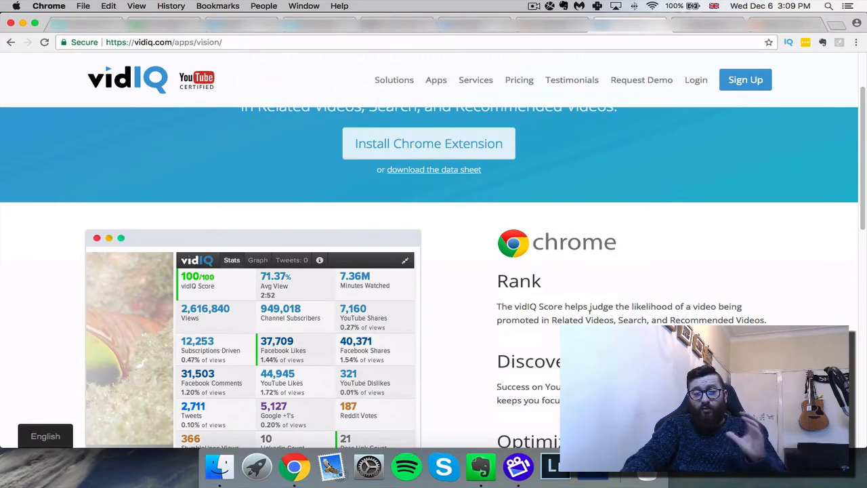
{"action": "scroll", "scroll_direction": "down", "scroll_amount": 3}
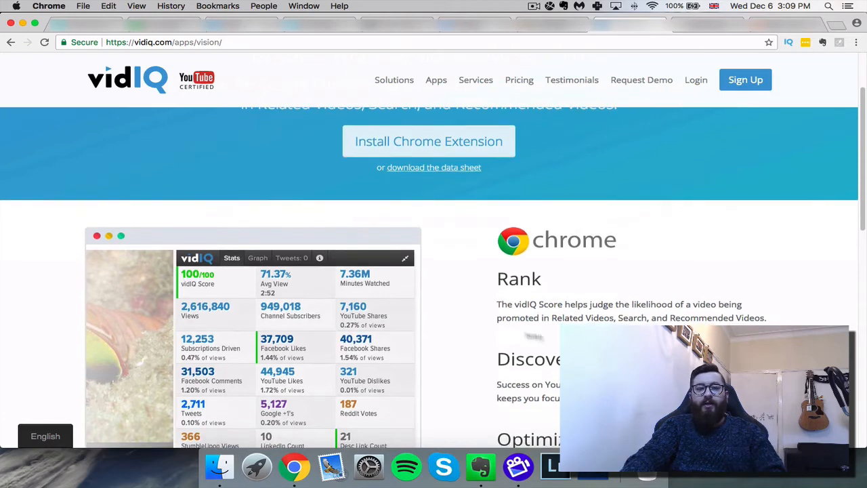
{"action": "scroll", "scroll_direction": "down", "scroll_amount": 3}
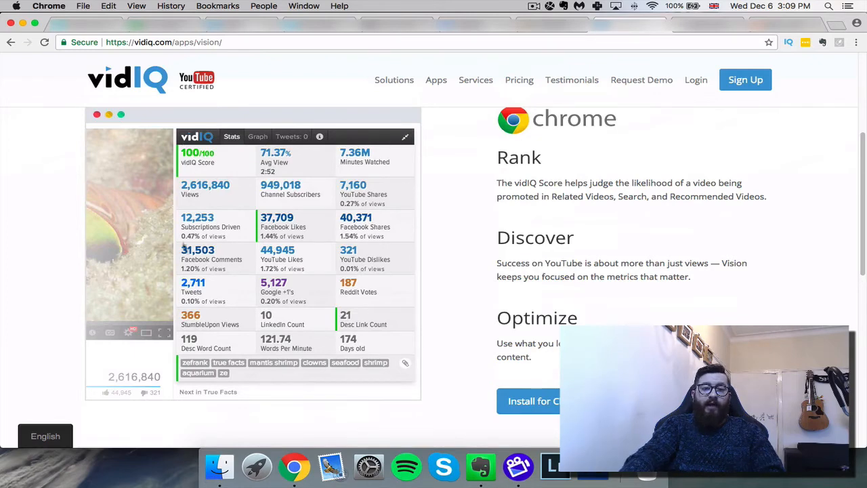
{"action": "mouse_move", "coordinate": [66, 231]}
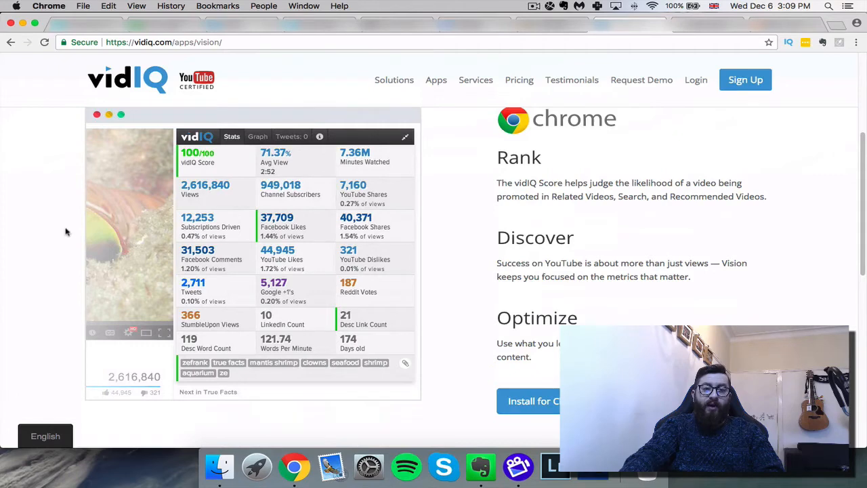
{"action": "mouse_move", "coordinate": [263, 176]}
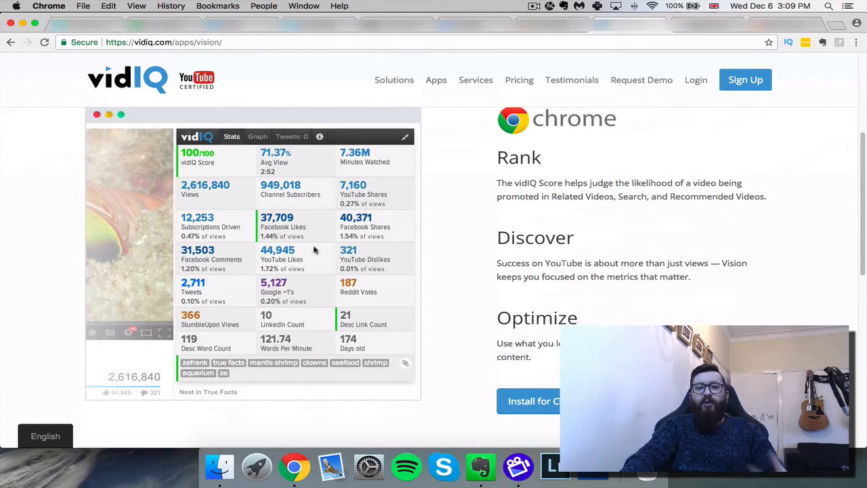
{"action": "mouse_move", "coordinate": [311, 351]}
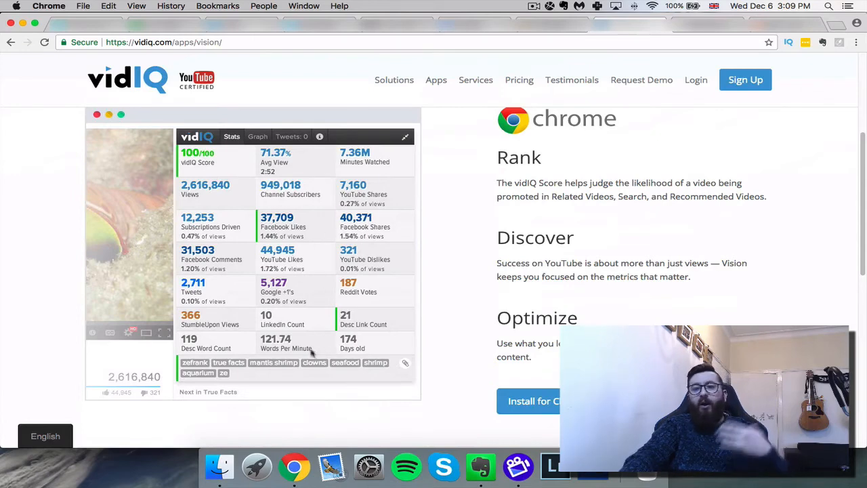
{"action": "mouse_move", "coordinate": [313, 298]}
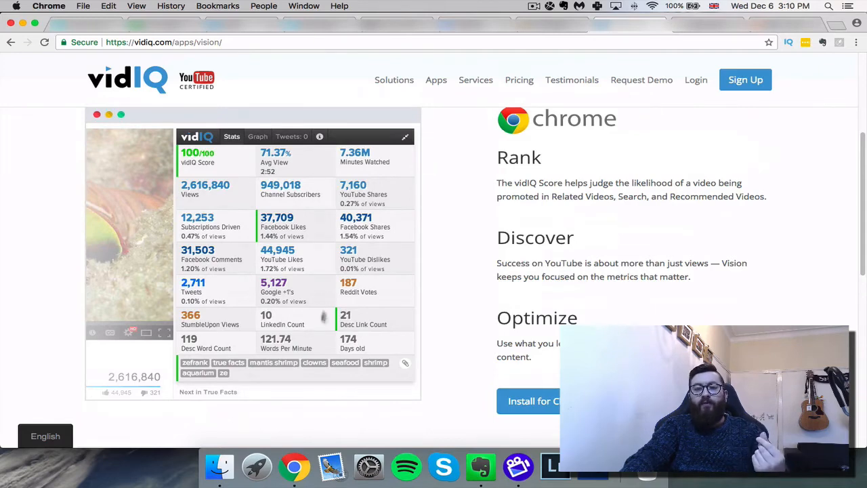
{"action": "mouse_move", "coordinate": [233, 363]}
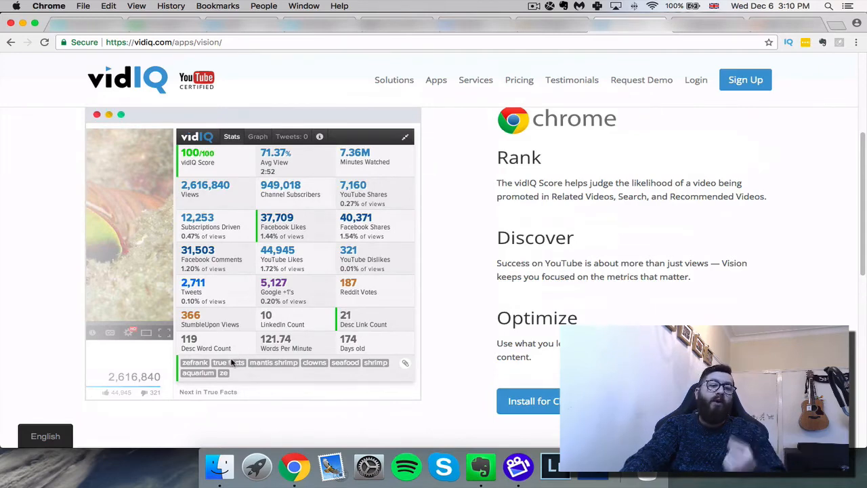
{"action": "mouse_move", "coordinate": [225, 382]}
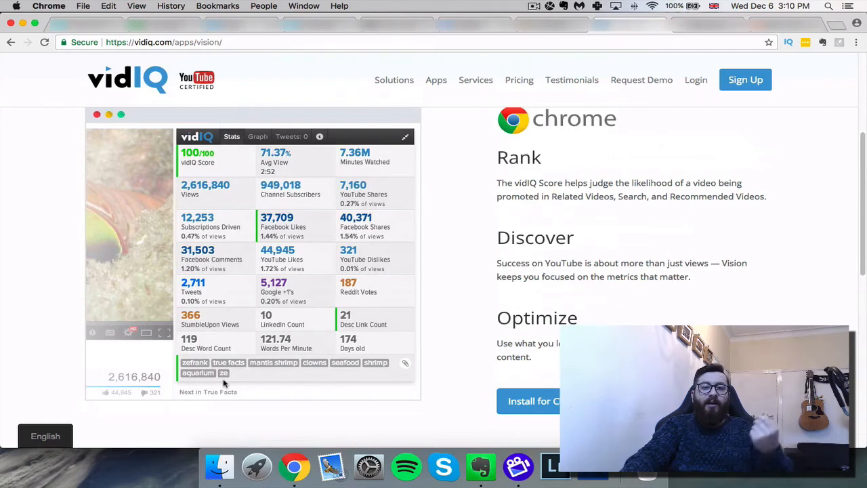
{"action": "mouse_move", "coordinate": [230, 358]}
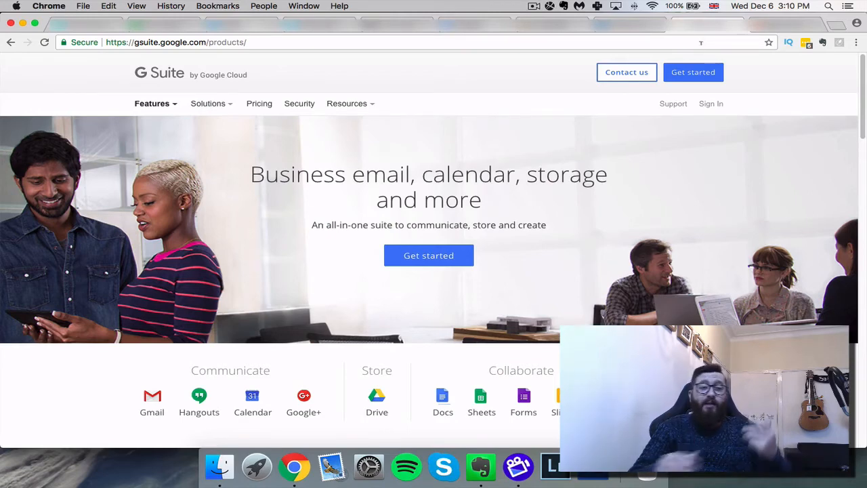
{"action": "mouse_move", "coordinate": [152, 403]}
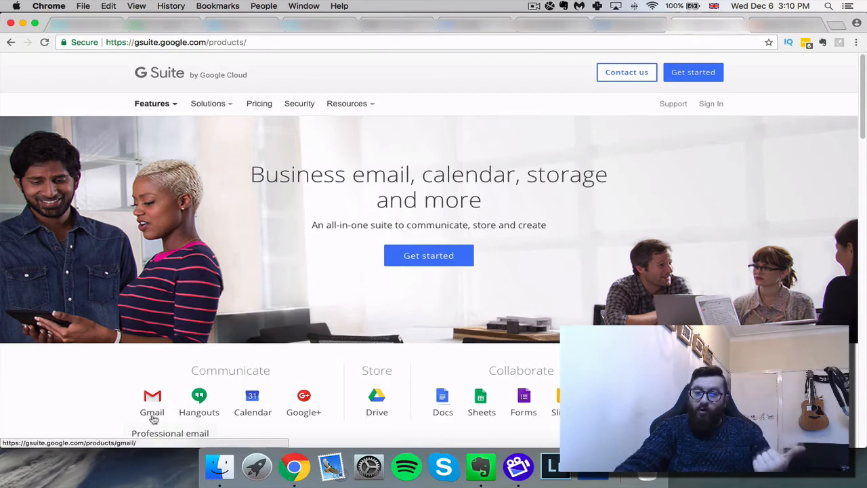
{"action": "mouse_move", "coordinate": [189, 422]}
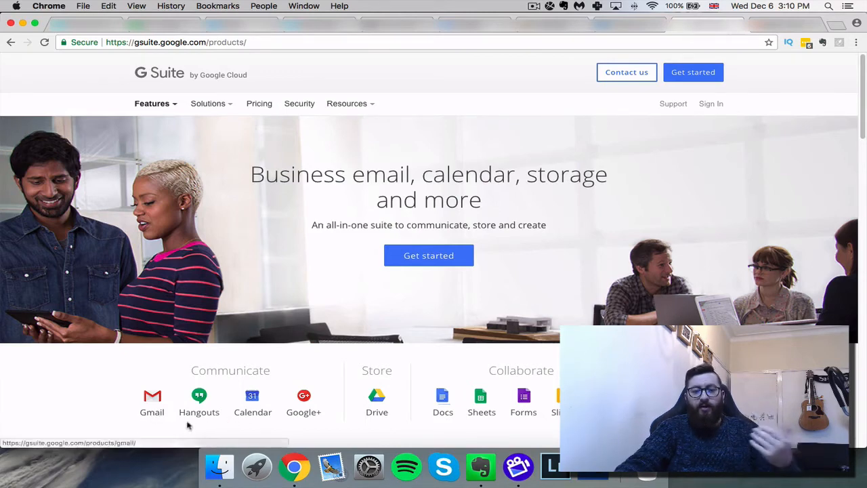
{"action": "mouse_move", "coordinate": [377, 404]}
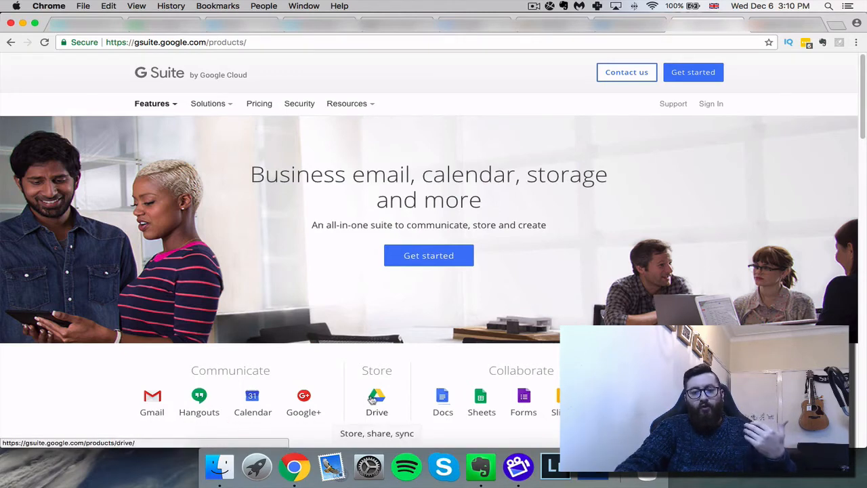
{"action": "mouse_move", "coordinate": [482, 401]}
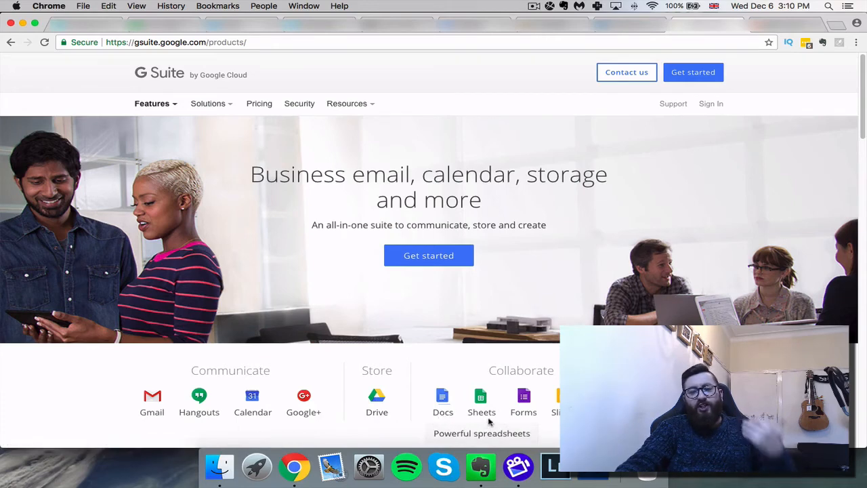